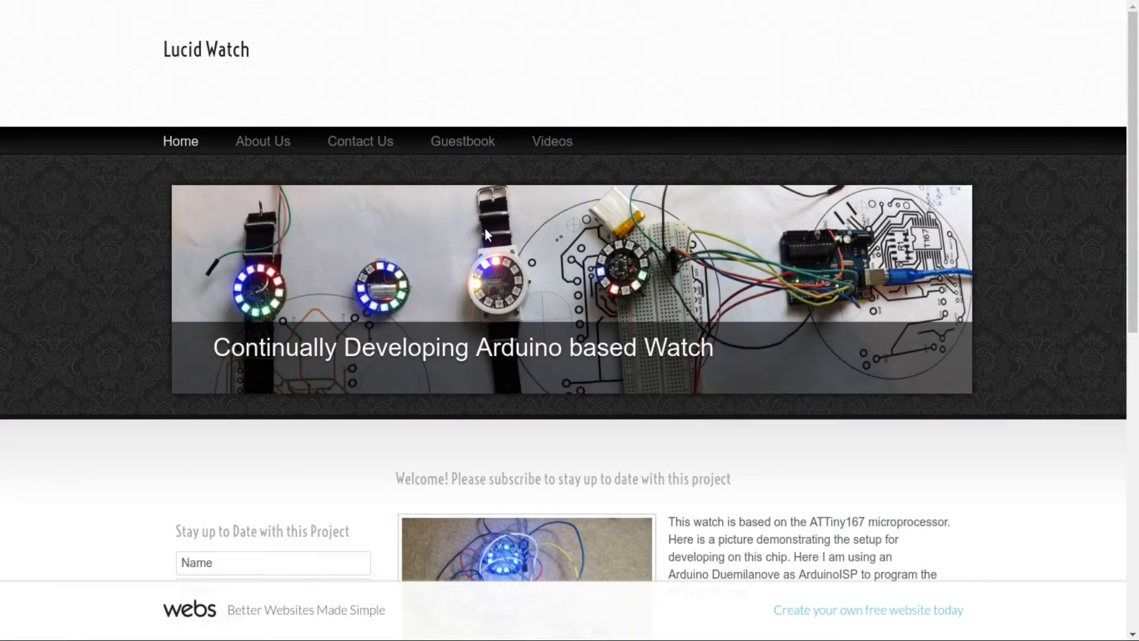
mouse_move(522, 200)
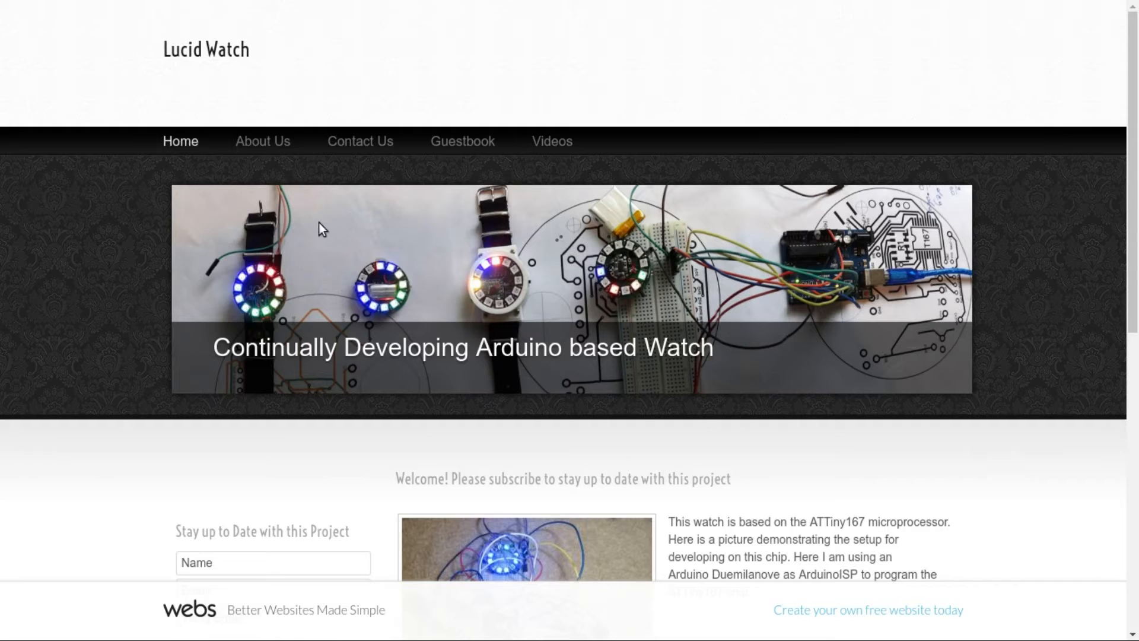
mouse_move(365, 234)
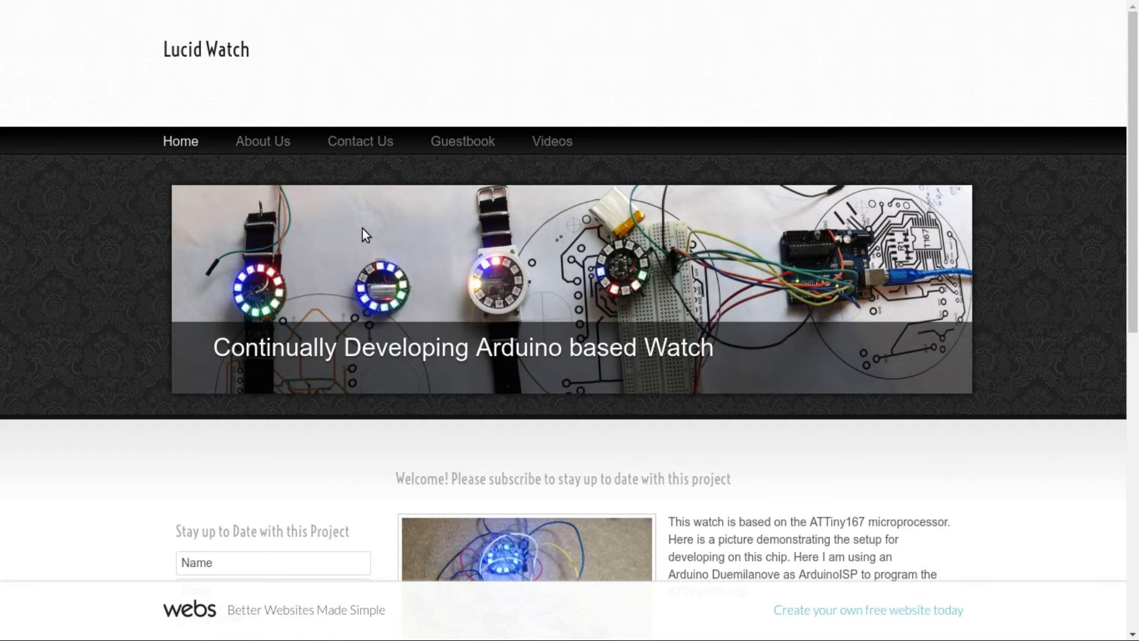
Scroll down the home page to the donate option and ATTiny167 socket and charging prototype photos
scroll("down", 3)
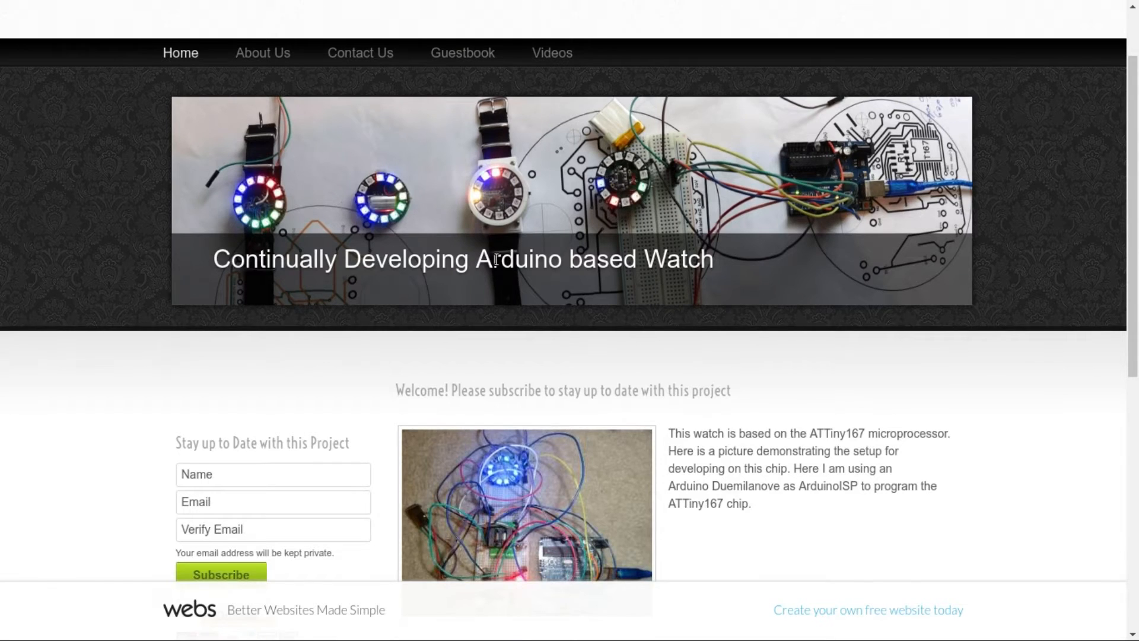
scroll("down", 3)
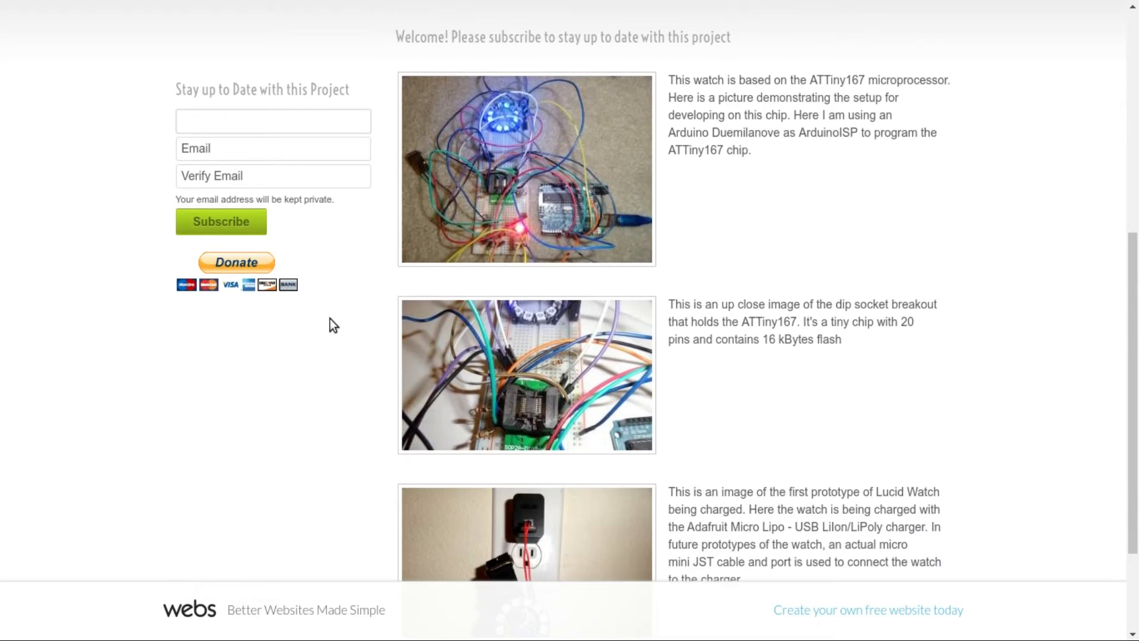
scroll("down", 3)
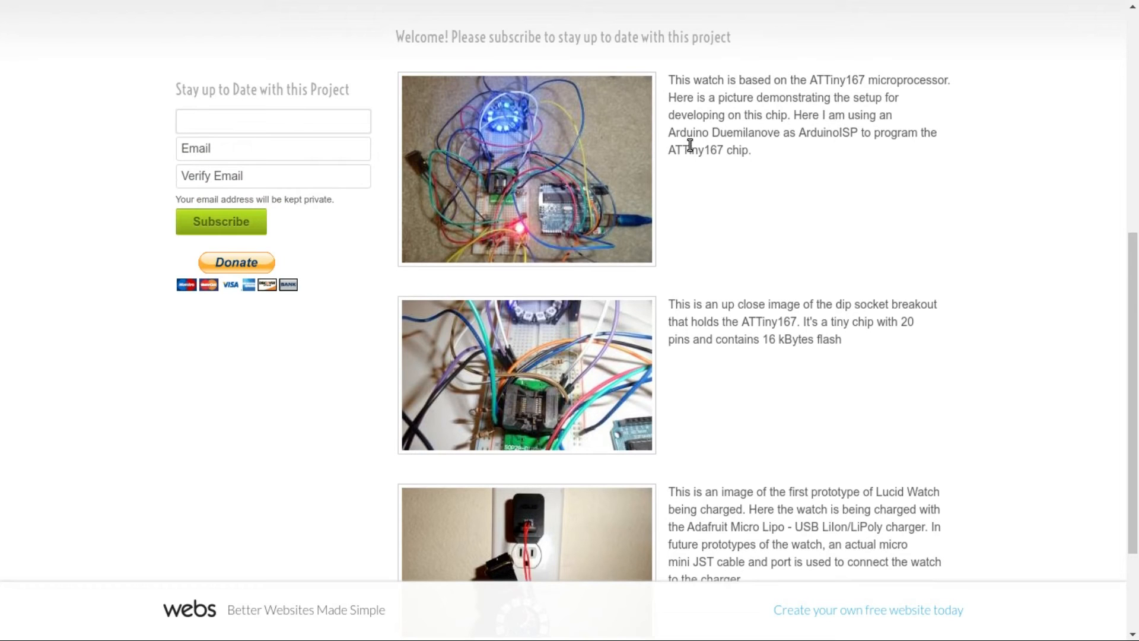
Return near the page top and place the cursor in the subscribe form's Name field
left_click(273, 121)
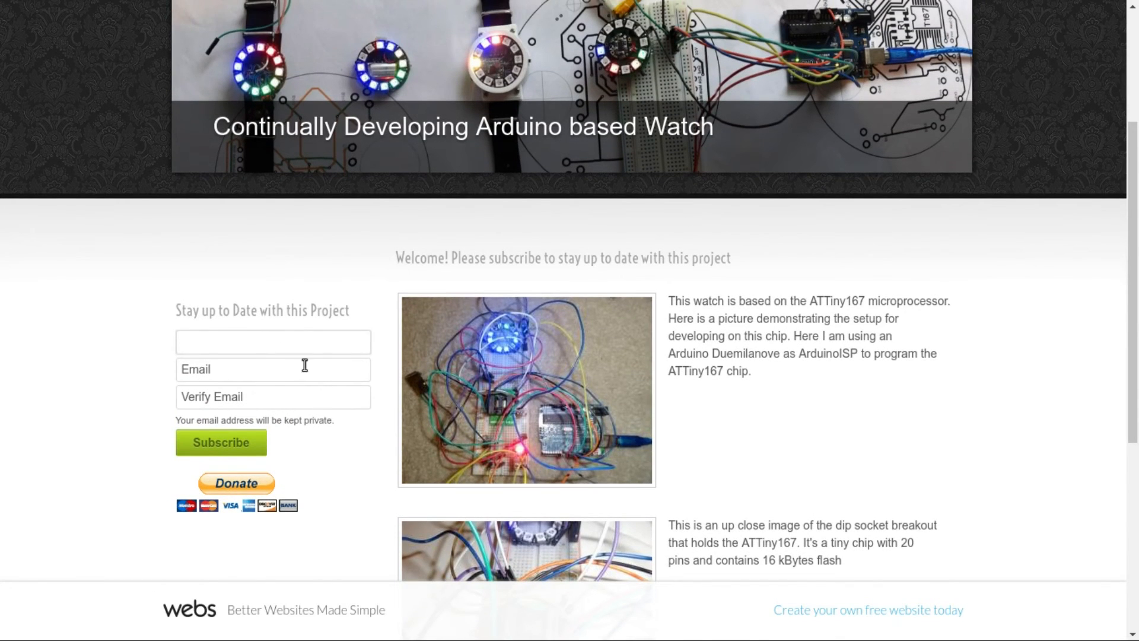
left_click(272, 341)
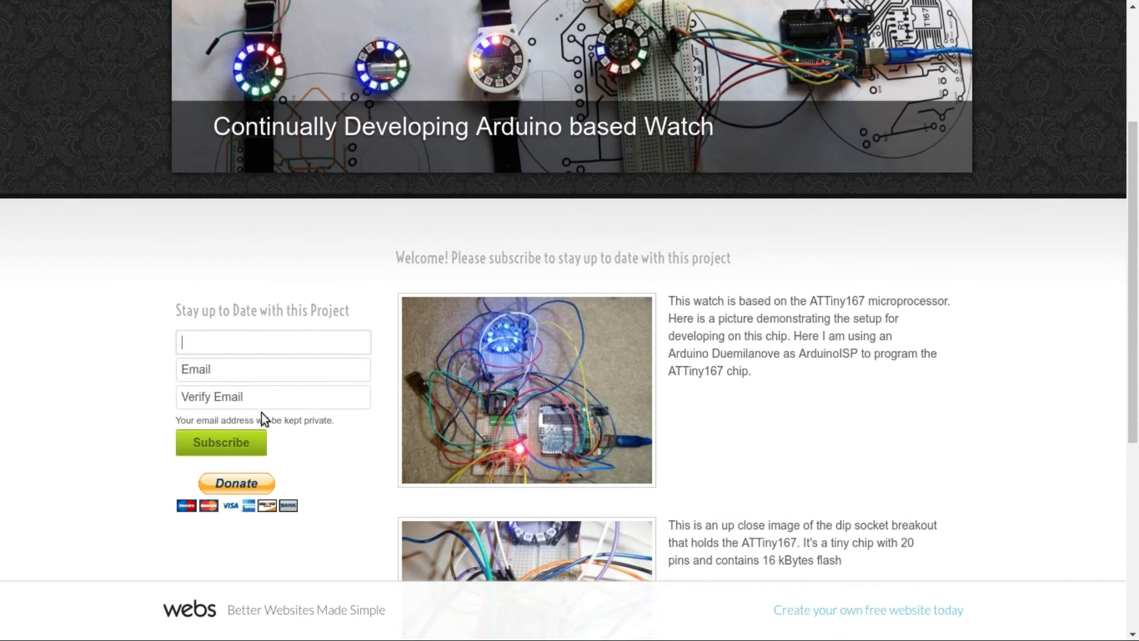